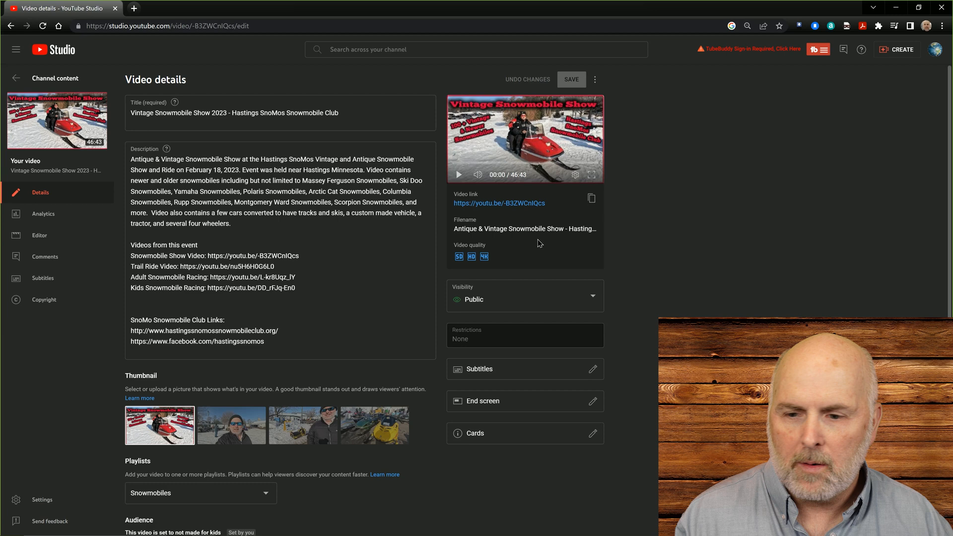
Show the Analytics page for the snowmobile show video (36 views, 5.0 hours watch time)
{"action": "left_click", "coordinate": [43, 214]}
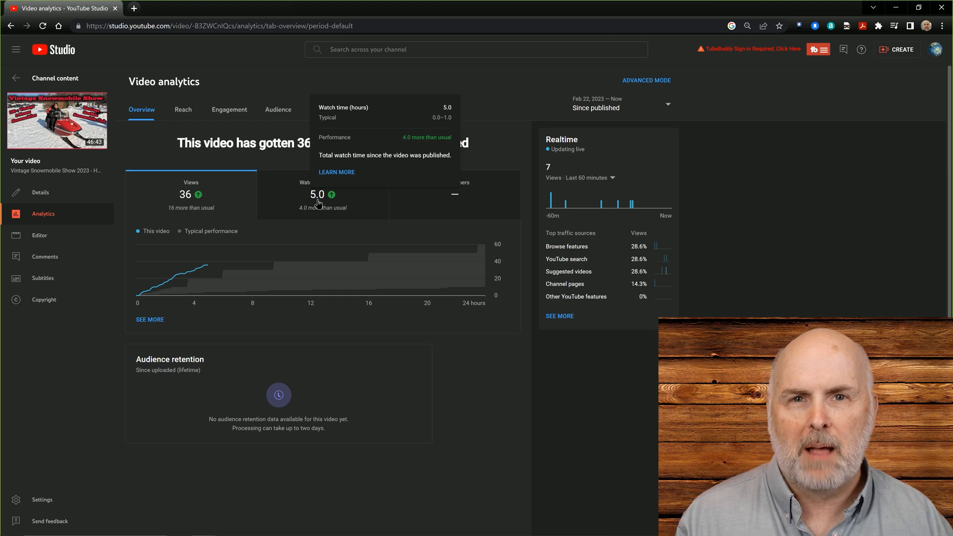
{"action": "mouse_move", "coordinate": [207, 192]}
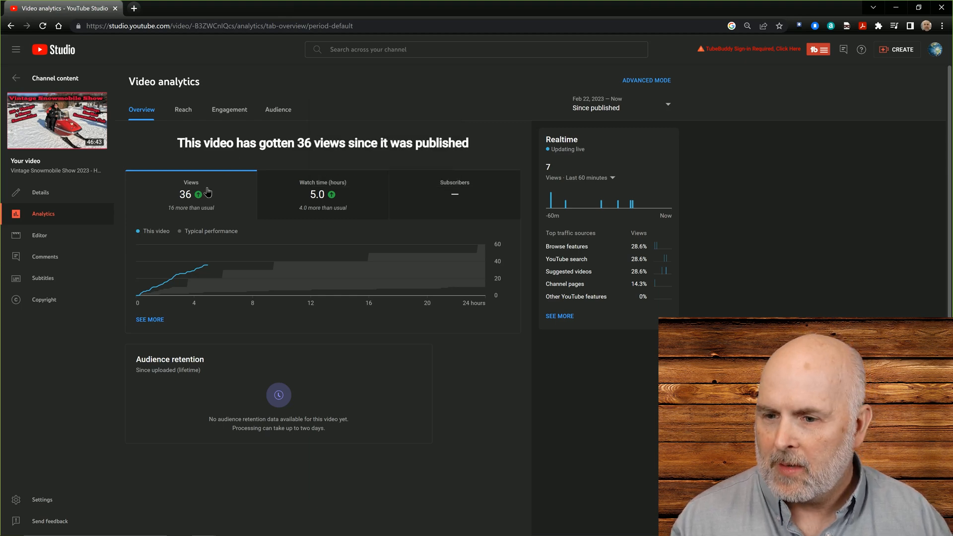
{"action": "mouse_move", "coordinate": [40, 235]}
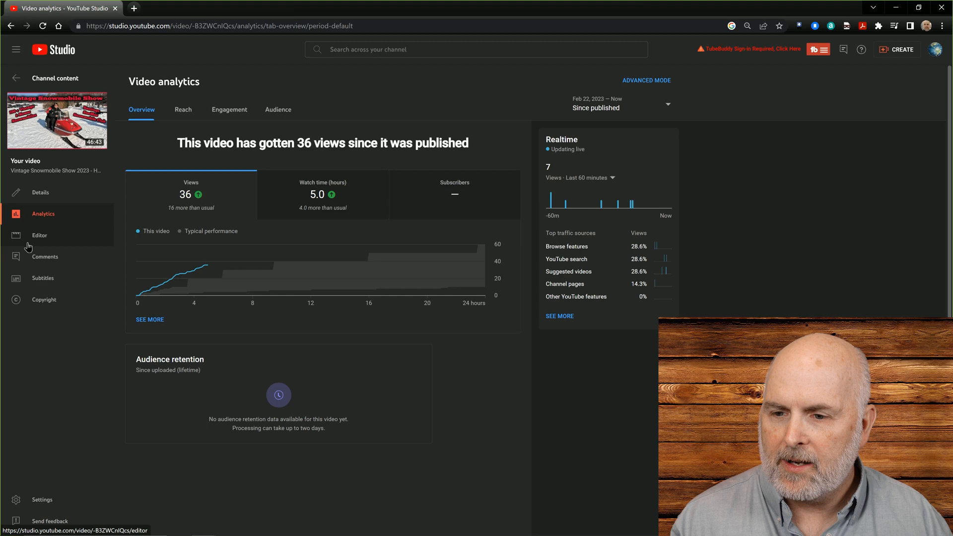
Switch to the Editor view showing the video's timeline and editing tools
{"action": "left_click", "coordinate": [39, 235]}
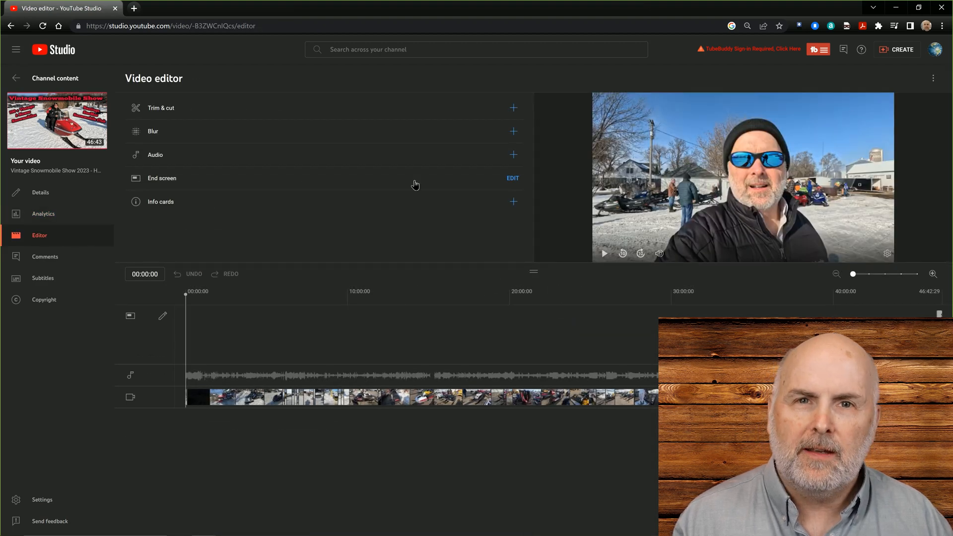
{"action": "mouse_move", "coordinate": [441, 223]}
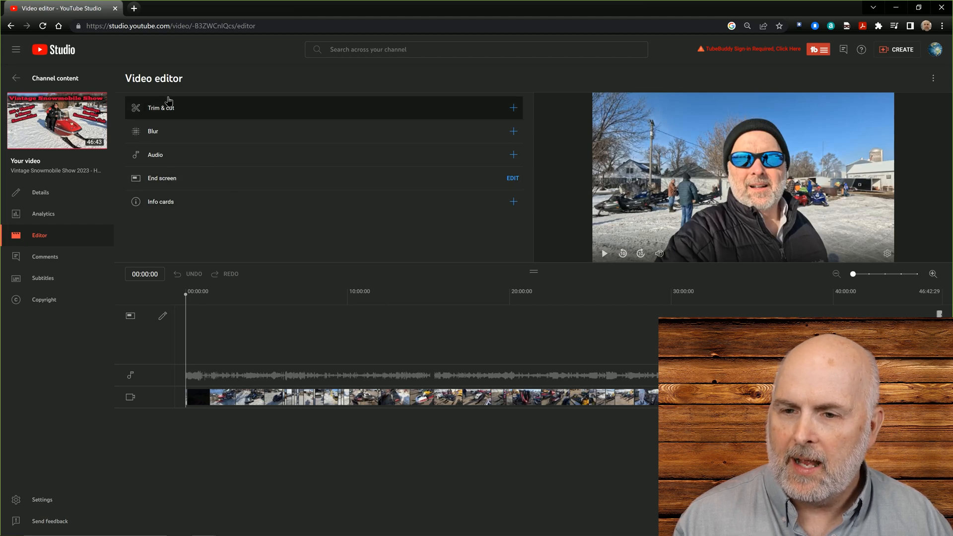
Start Trim & cut, play to find the unwanted part, and cue the playhead at 14:58:26
{"action": "left_click", "coordinate": [161, 107]}
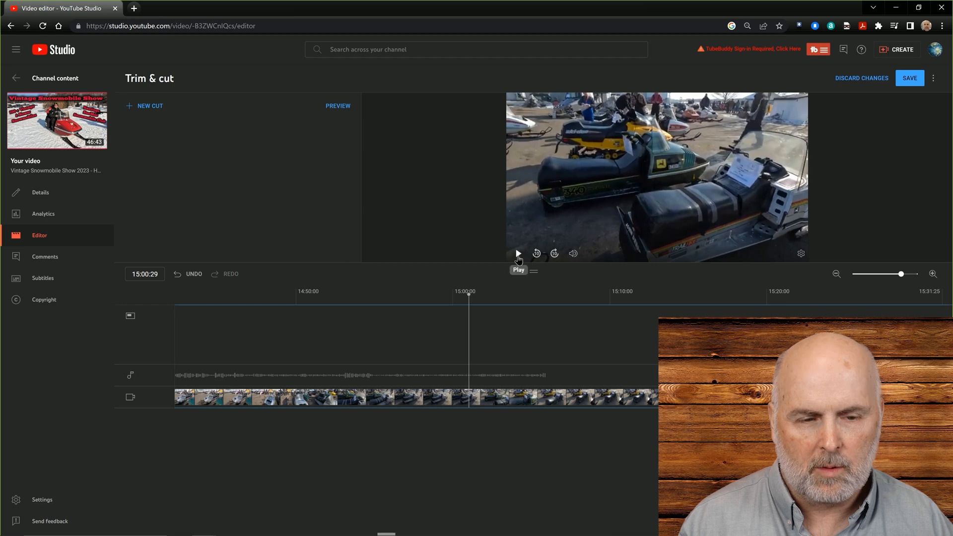
{"action": "left_click", "coordinate": [517, 253]}
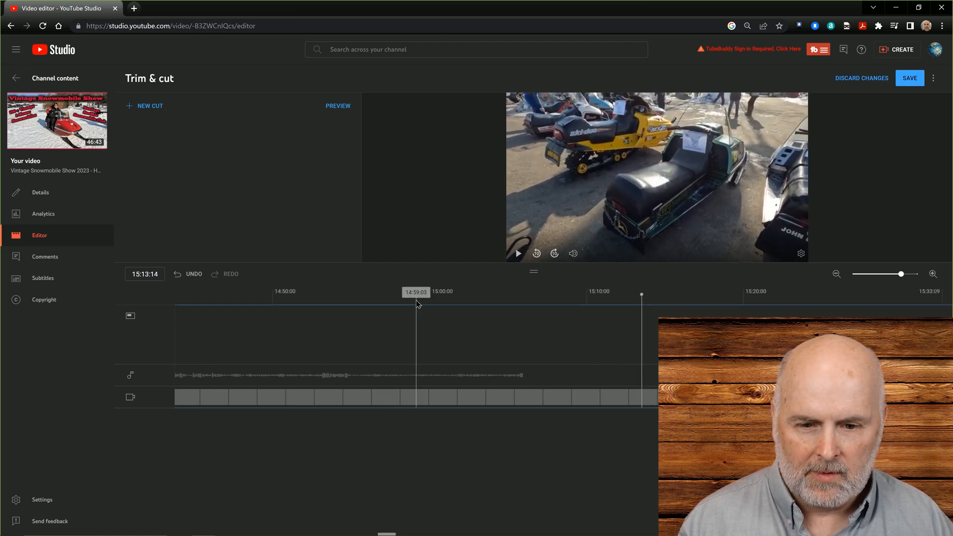
{"action": "left_click_drag", "start_coordinate": [415, 307], "coordinate": [278, 306]}
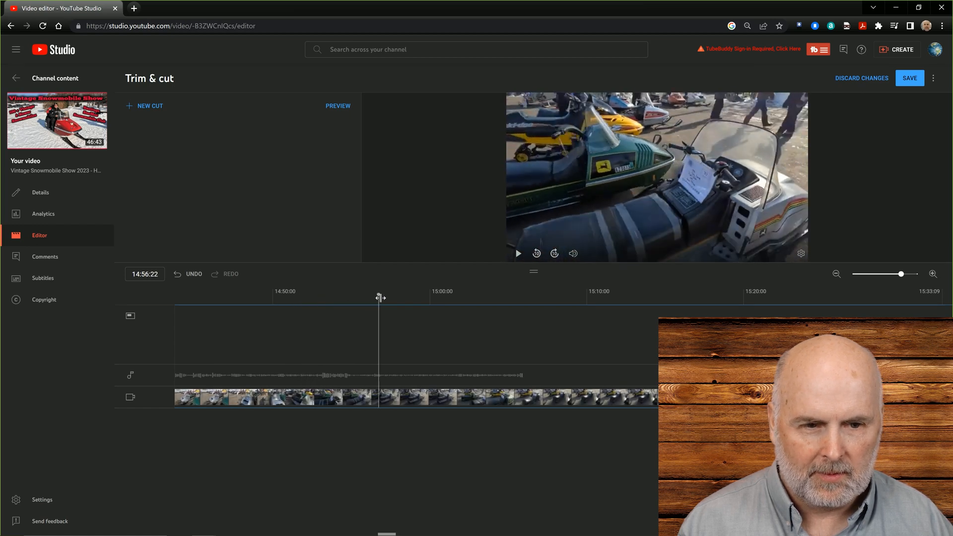
{"action": "left_click_drag", "start_coordinate": [378, 297], "coordinate": [406, 295]}
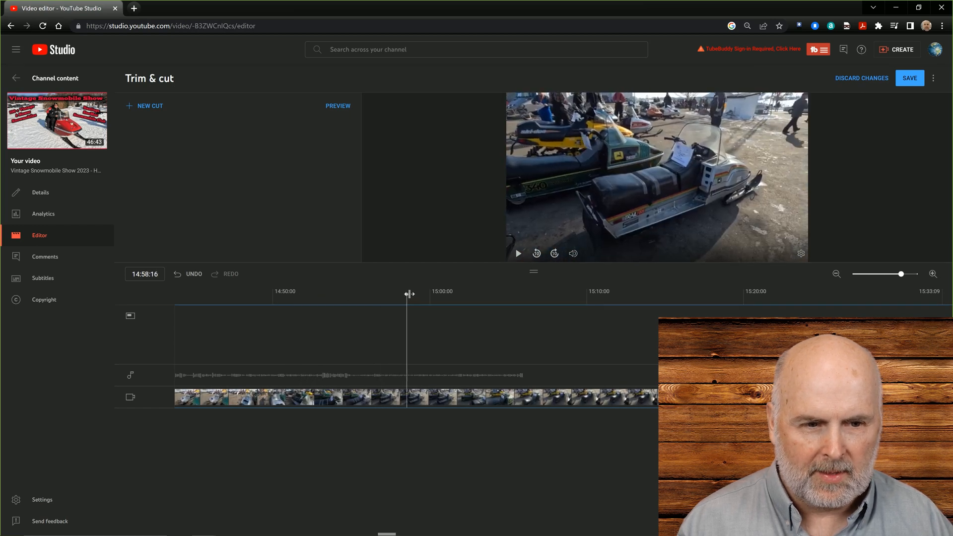
{"action": "left_click_drag", "start_coordinate": [407, 294], "coordinate": [426, 294]}
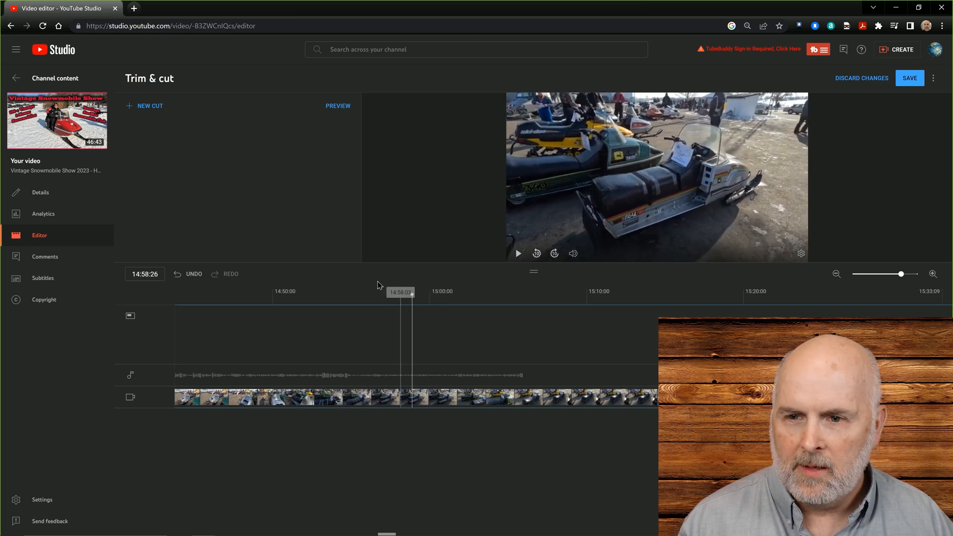
Begin a new cut at 14:58:26 and zoom the timeline out to see its full extent
{"action": "left_click", "coordinate": [150, 106]}
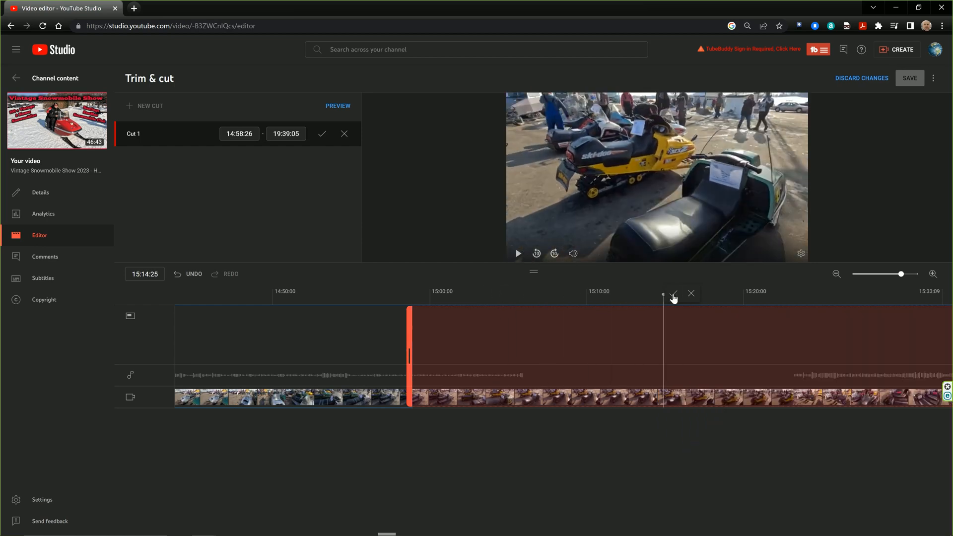
{"action": "left_click_drag", "start_coordinate": [662, 294], "coordinate": [759, 293]}
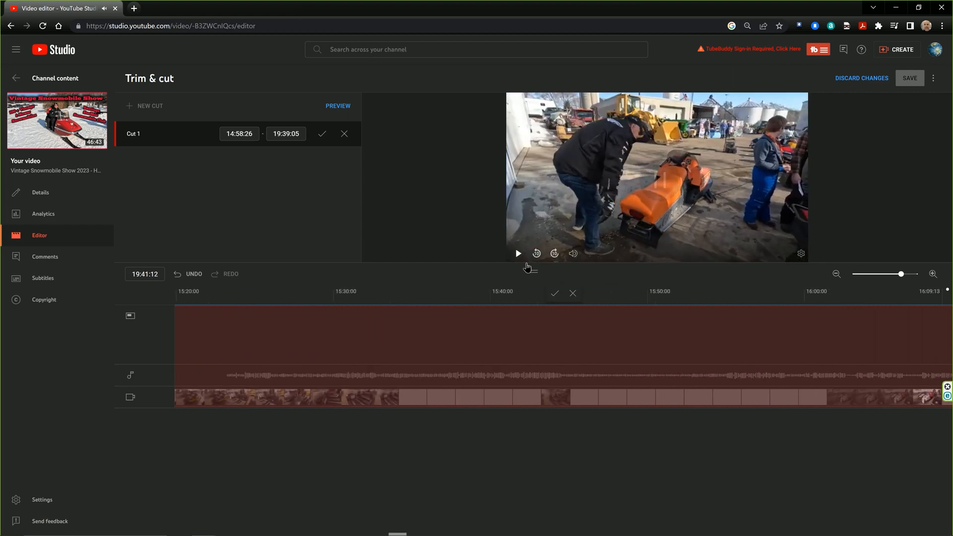
{"action": "left_click_drag", "start_coordinate": [893, 274], "coordinate": [902, 274]}
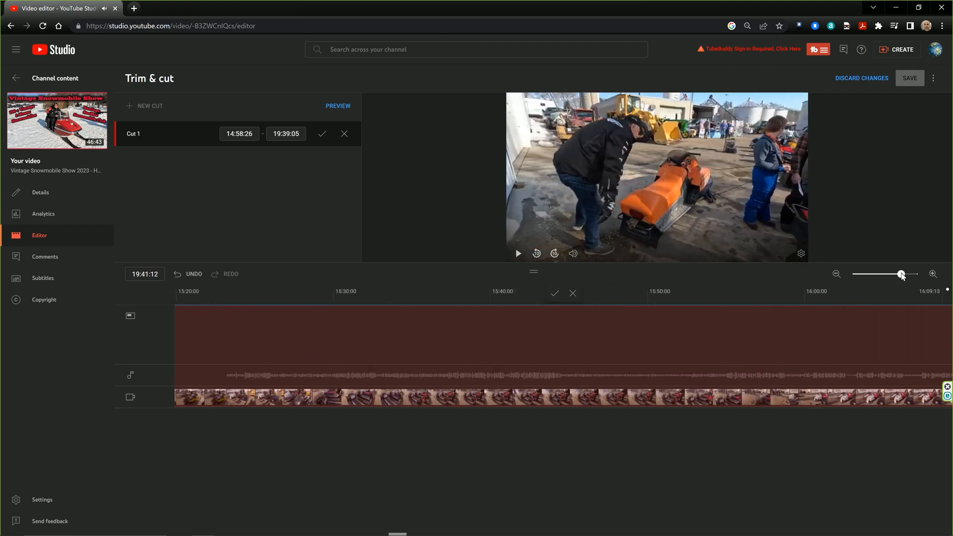
{"action": "left_click", "coordinate": [835, 274]}
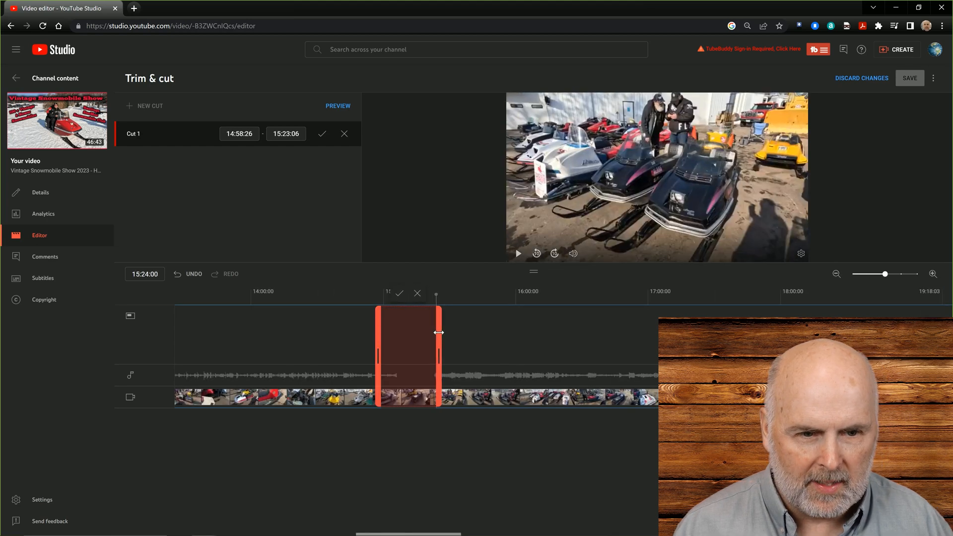
Adjust the cut's handles so it spans 14:59:02 to 15:23:06 and preview playback across it
{"action": "left_click_drag", "start_coordinate": [443, 332], "coordinate": [437, 333]}
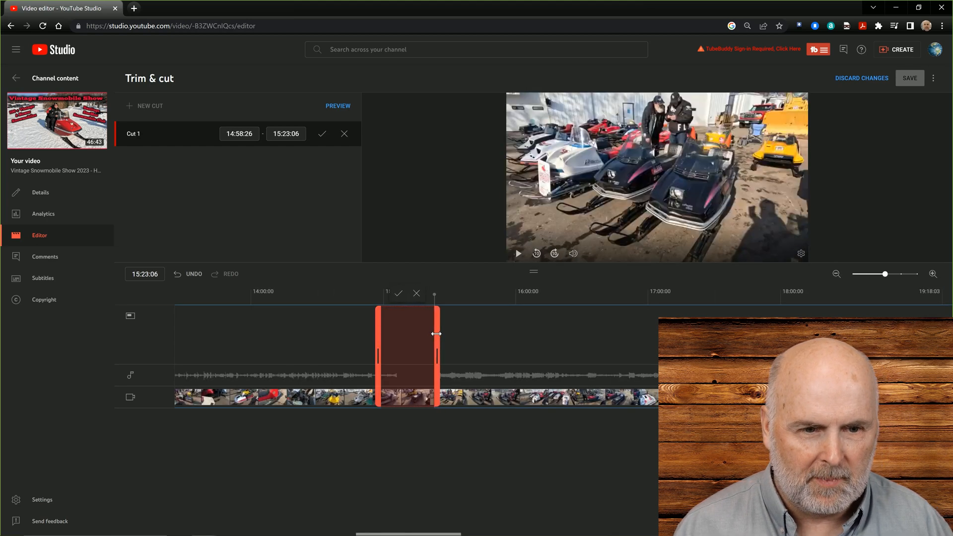
{"action": "left_click_drag", "start_coordinate": [442, 333], "coordinate": [435, 333]}
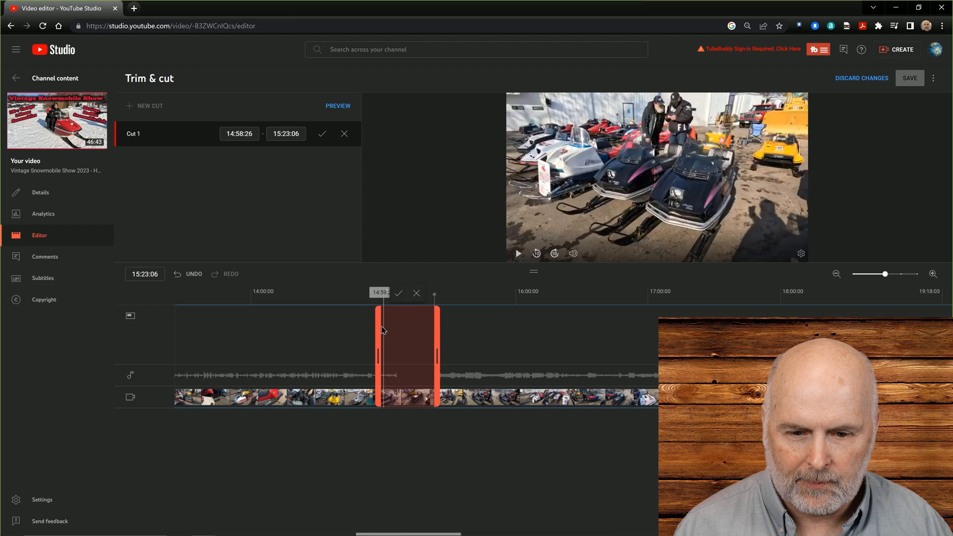
{"action": "left_click_drag", "start_coordinate": [378, 335], "coordinate": [344, 336]}
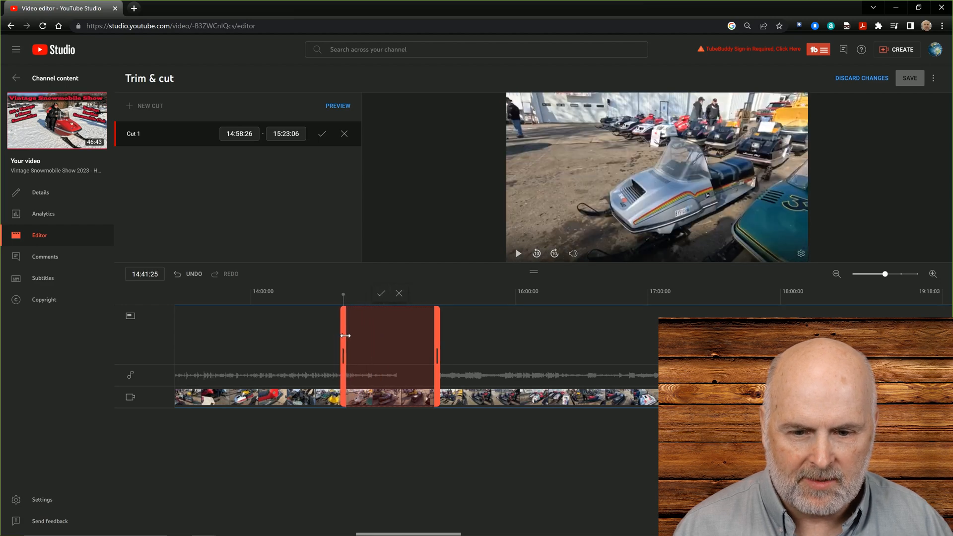
{"action": "left_click_drag", "start_coordinate": [344, 335], "coordinate": [371, 332]}
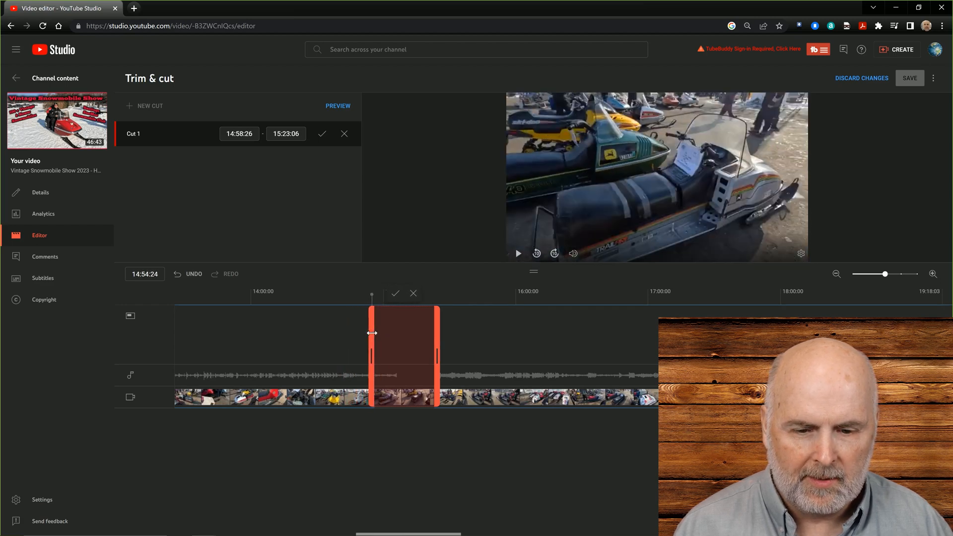
{"action": "left_click_drag", "start_coordinate": [371, 333], "coordinate": [381, 331]}
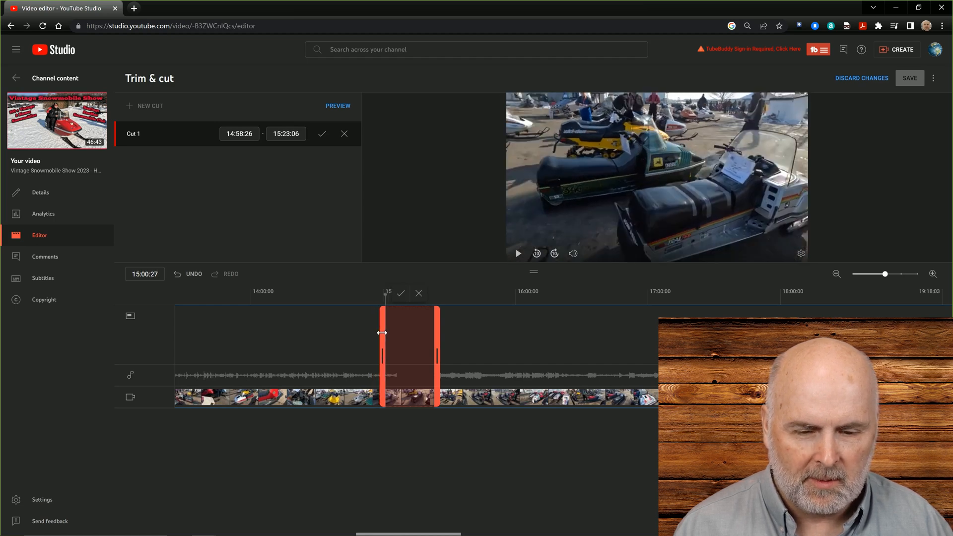
{"action": "left_click_drag", "start_coordinate": [384, 333], "coordinate": [381, 333]}
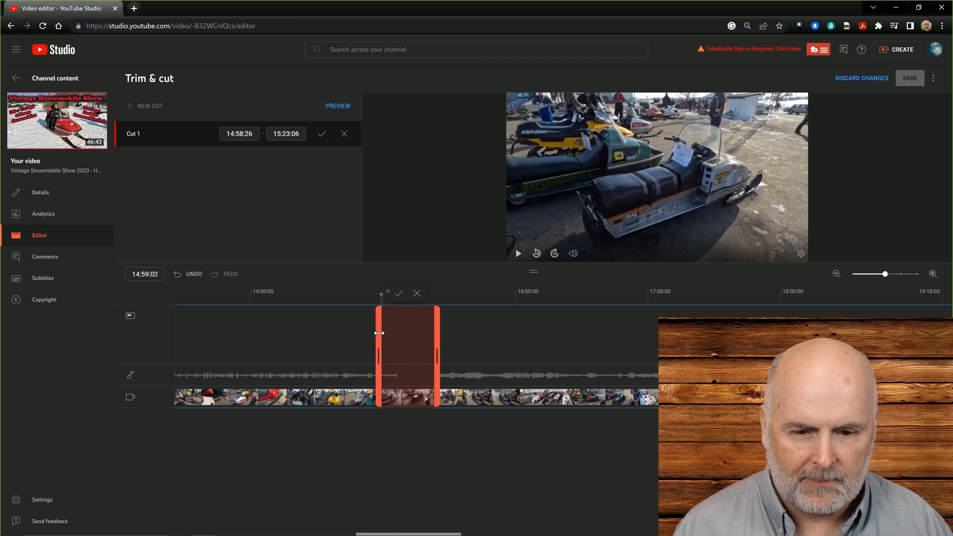
{"action": "left_click_drag", "start_coordinate": [382, 334], "coordinate": [364, 333]}
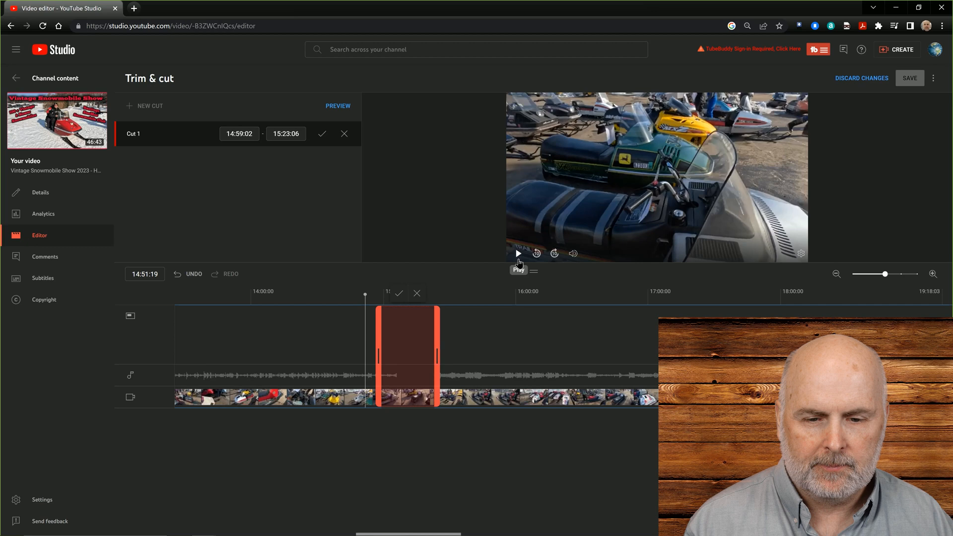
{"action": "left_click", "coordinate": [518, 253]}
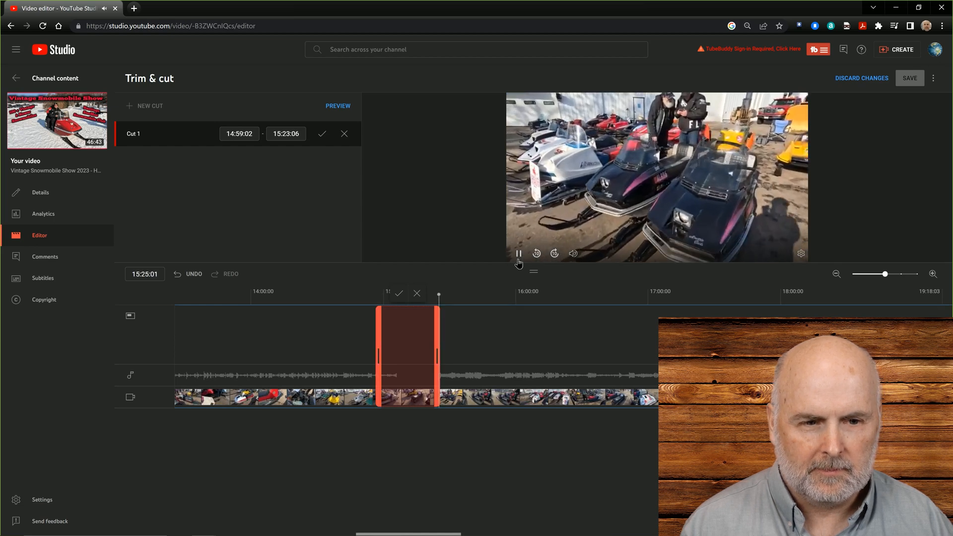
{"action": "left_click", "coordinate": [518, 253]}
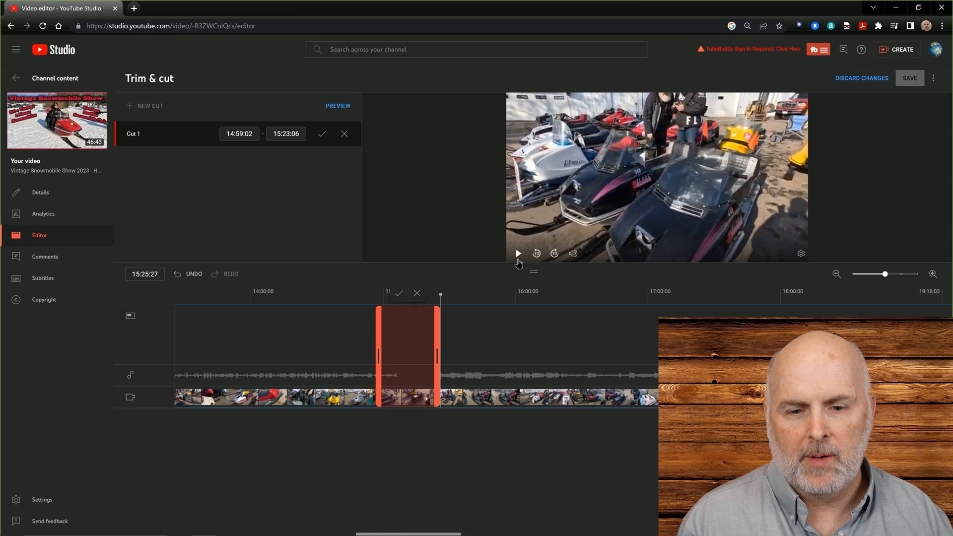
{"action": "mouse_move", "coordinate": [389, 346]}
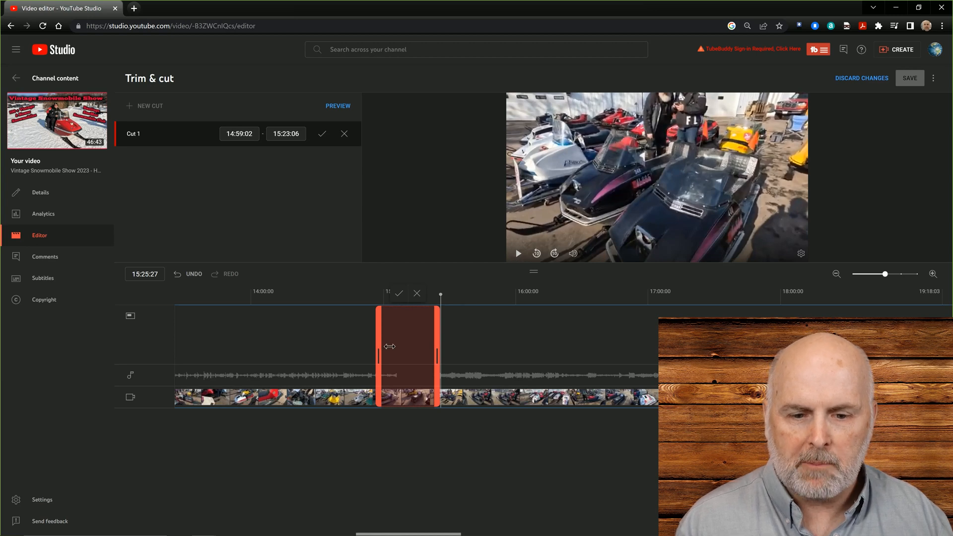
{"action": "left_click_drag", "start_coordinate": [389, 346], "coordinate": [377, 358]}
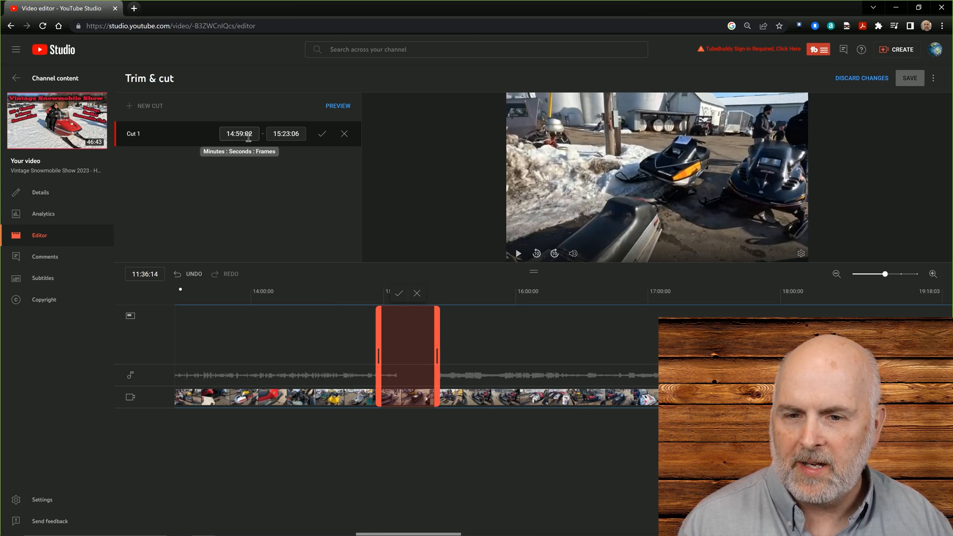
{"action": "mouse_move", "coordinate": [298, 146]}
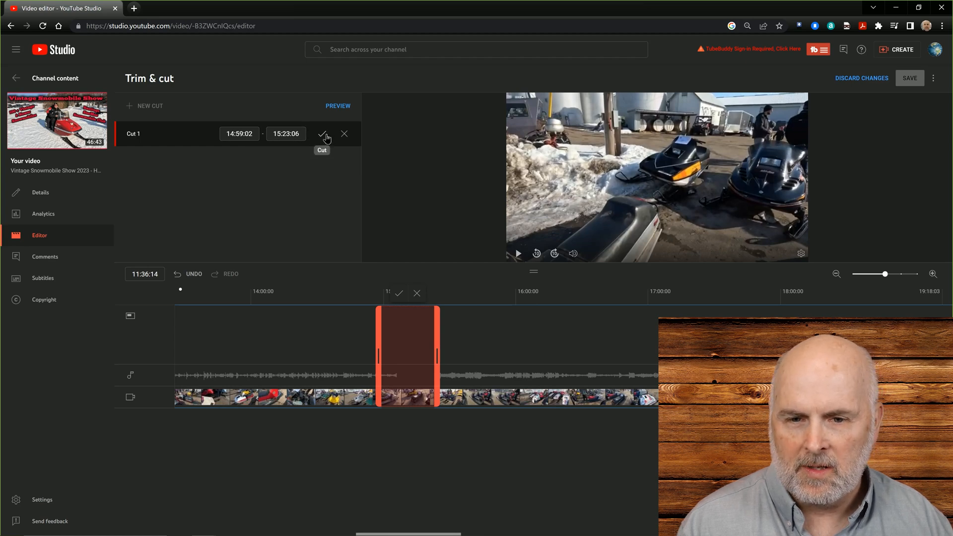
Confirm Cut 1 (14:59:02–15:23:06) and request saving the trimmed edit
{"action": "left_click", "coordinate": [322, 134]}
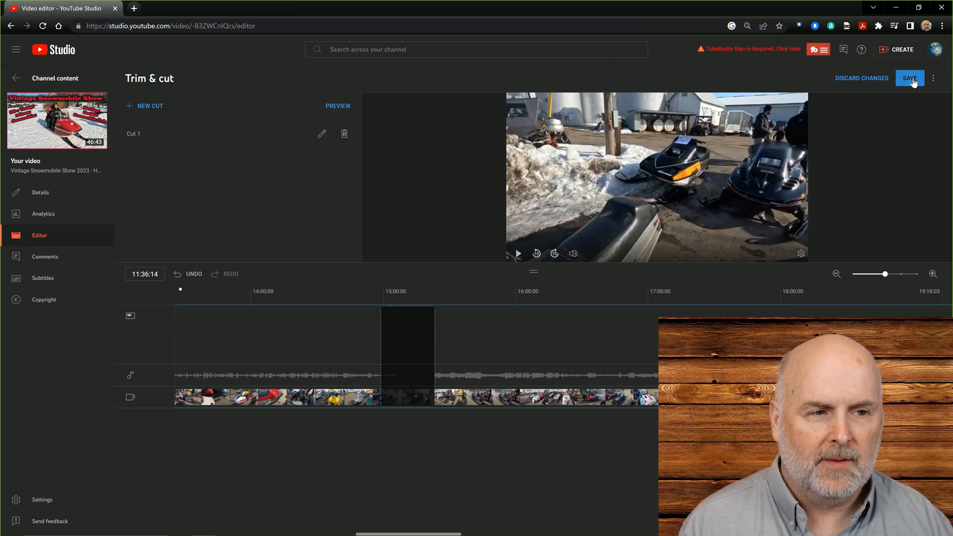
{"action": "left_click", "coordinate": [909, 78]}
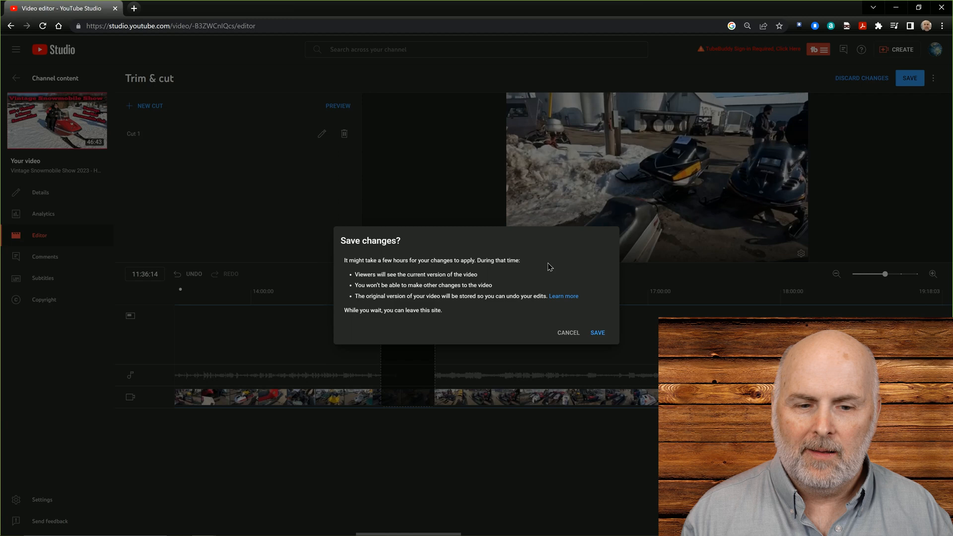
{"action": "mouse_move", "coordinate": [613, 313]}
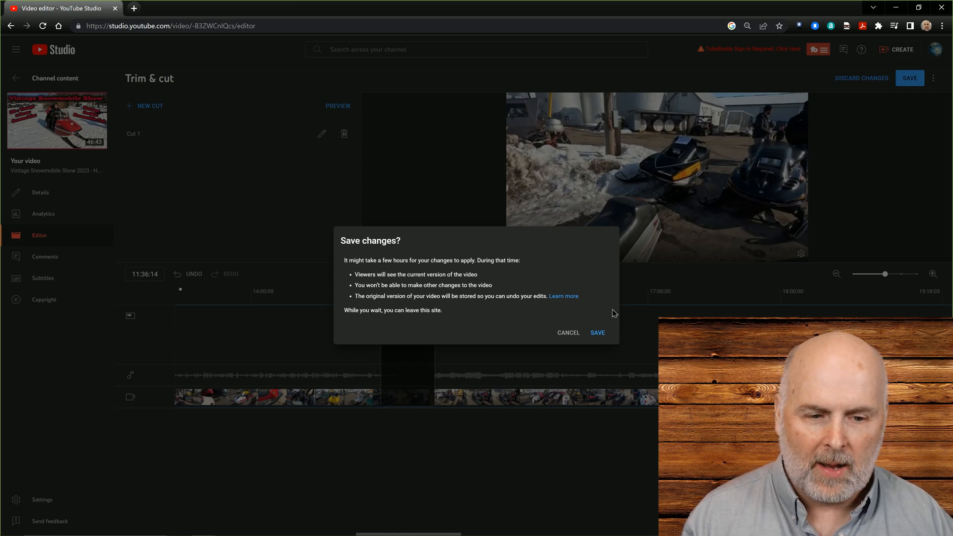
Confirm Save changes so the trimmed video begins processing
{"action": "left_click", "coordinate": [596, 332]}
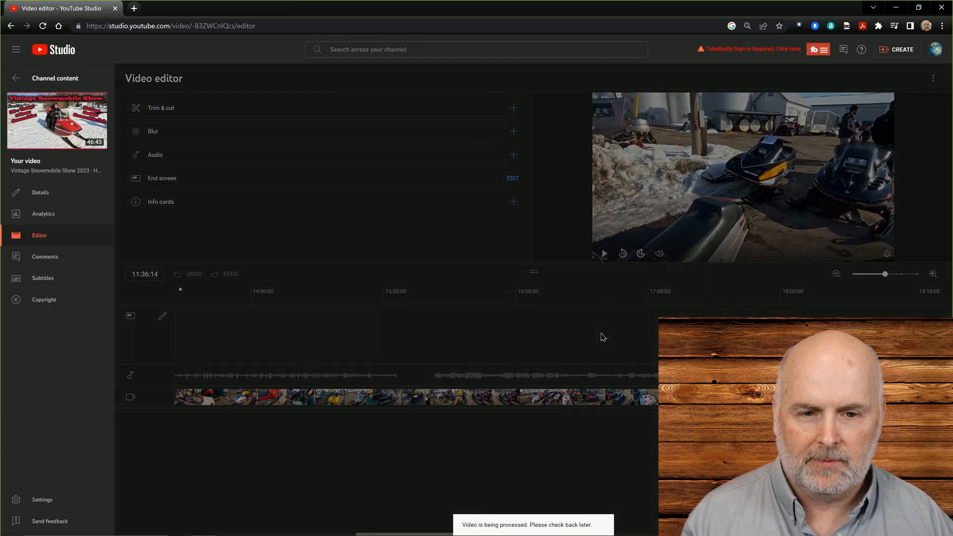